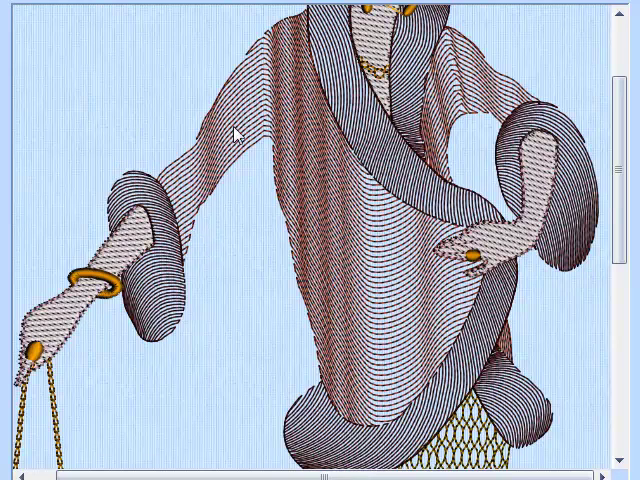
pyautogui.moveTo(252, 118)
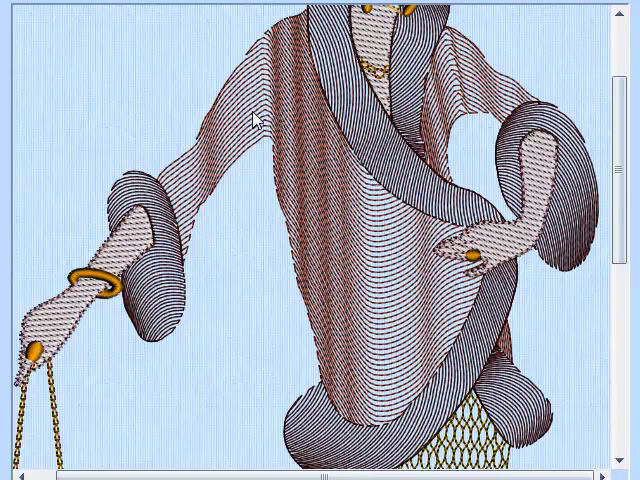
pyautogui.moveTo(190, 208)
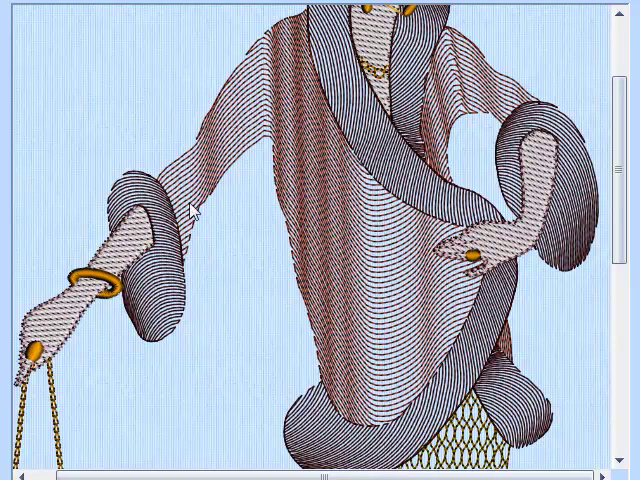
pyautogui.moveTo(232, 212)
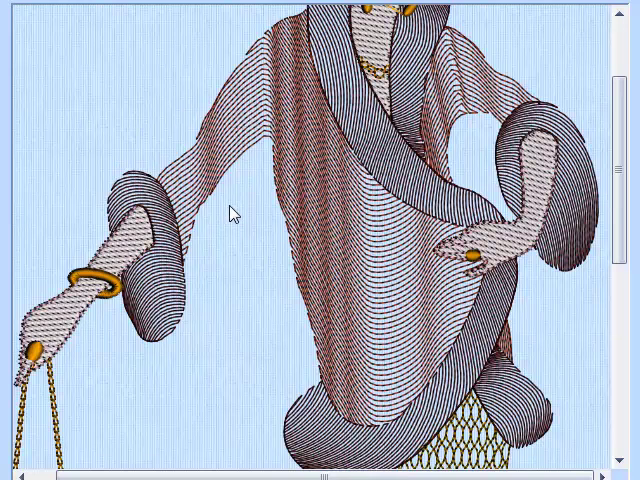
pyautogui.moveTo(276, 138)
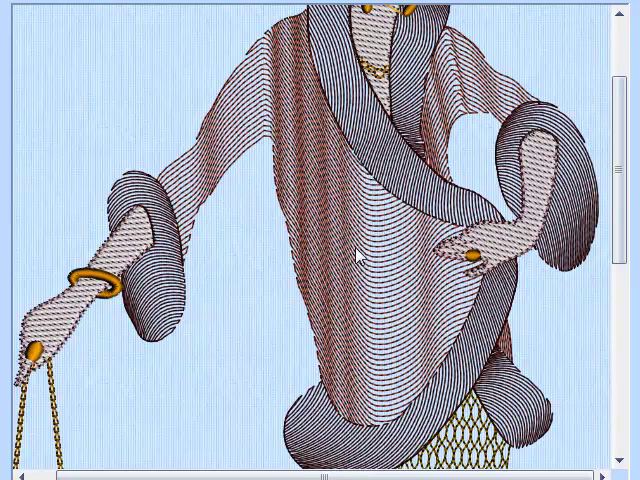
pyautogui.moveTo(424, 240)
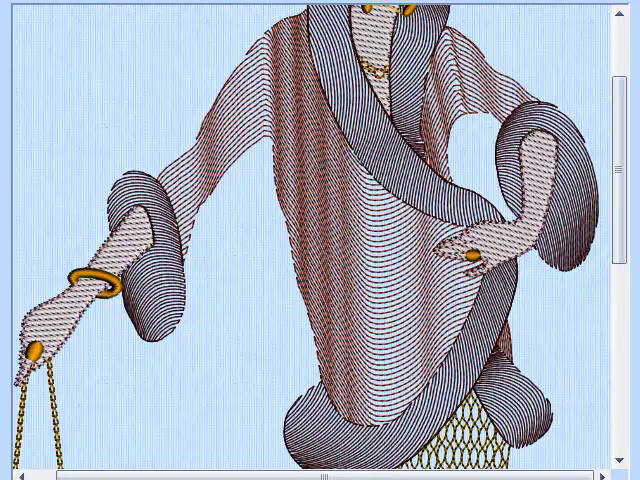
# Leave Life View, discard the old design and start a new design with no picture in the Draw window.
pyautogui.scroll(-3)
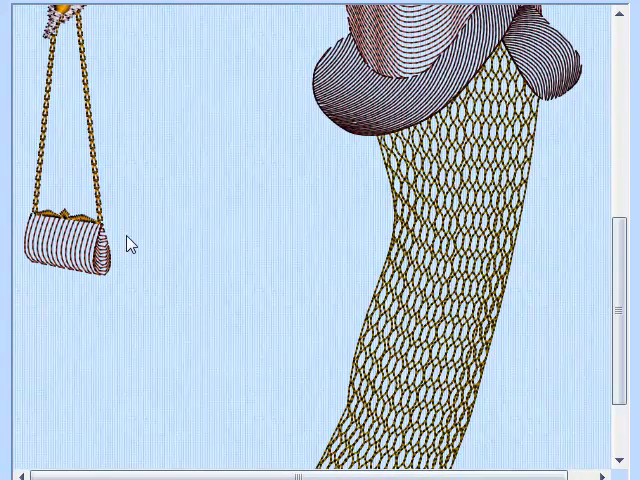
pyautogui.moveTo(82, 288)
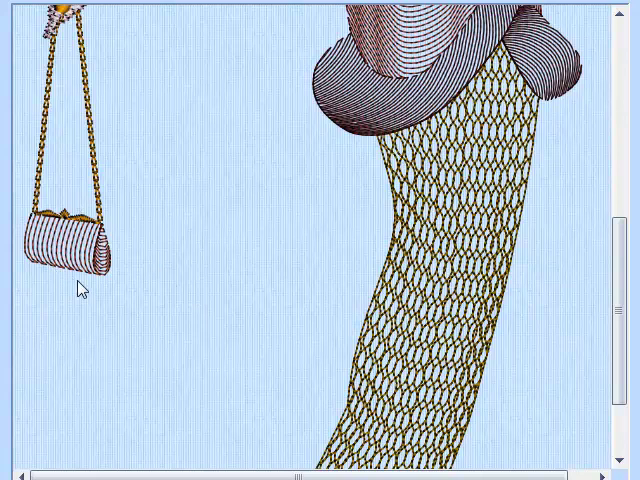
pyautogui.moveTo(256, 354)
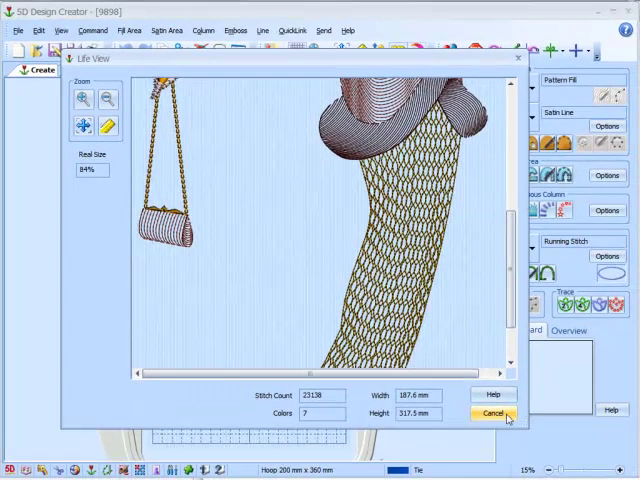
pyautogui.click(492, 416)
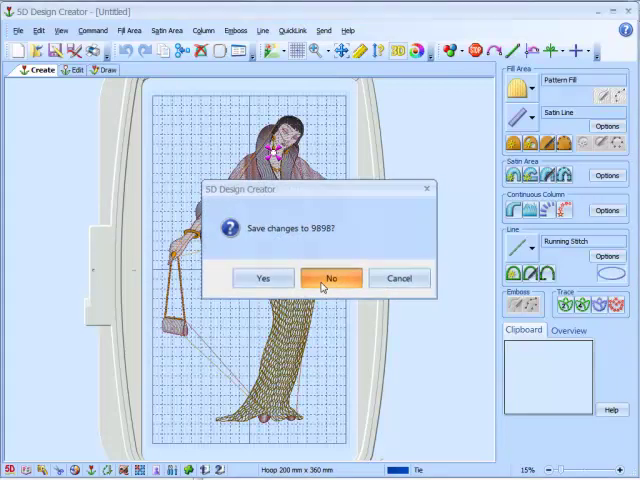
pyautogui.click(330, 278)
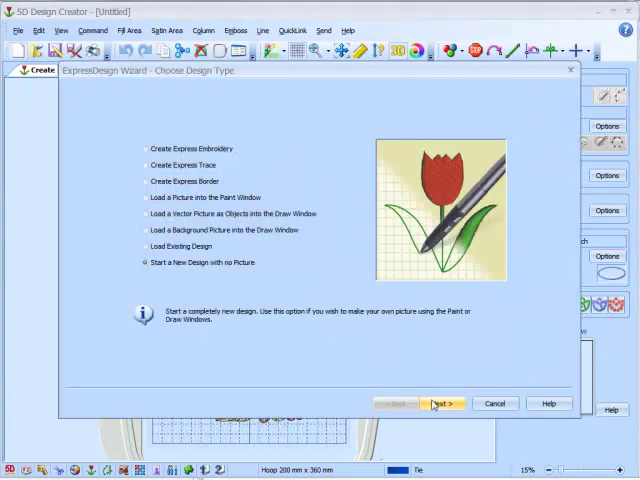
pyautogui.click(444, 404)
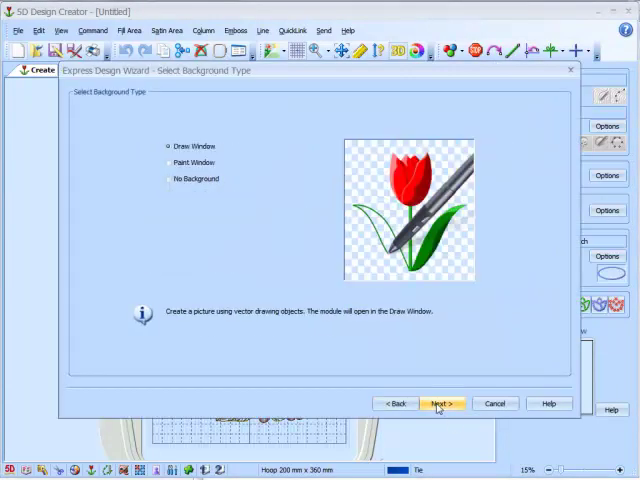
pyautogui.click(440, 404)
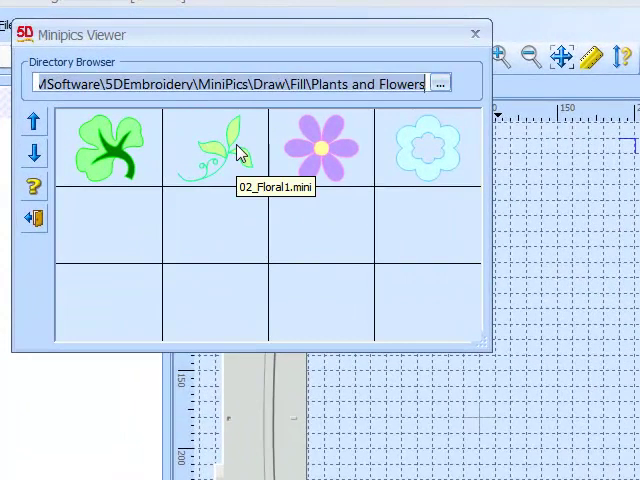
# Insert the three-leaf floral MiniPic and send it to the wizard retaining individual object layers.
pyautogui.doubleClick(216, 150)
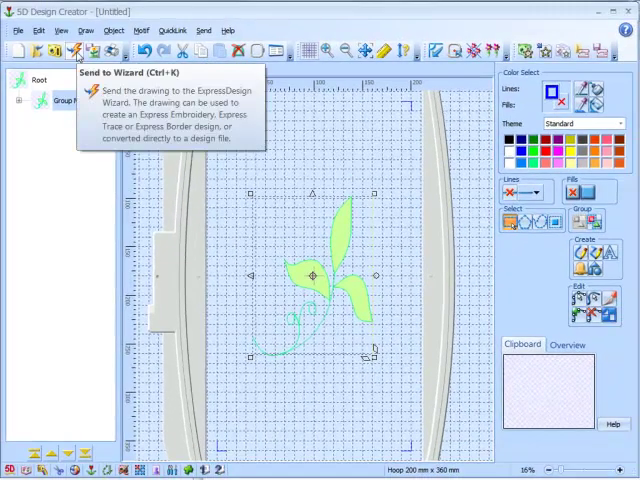
pyautogui.click(76, 52)
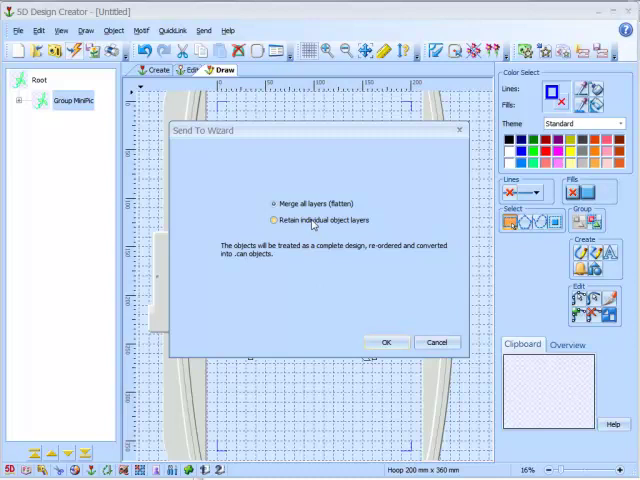
pyautogui.click(272, 220)
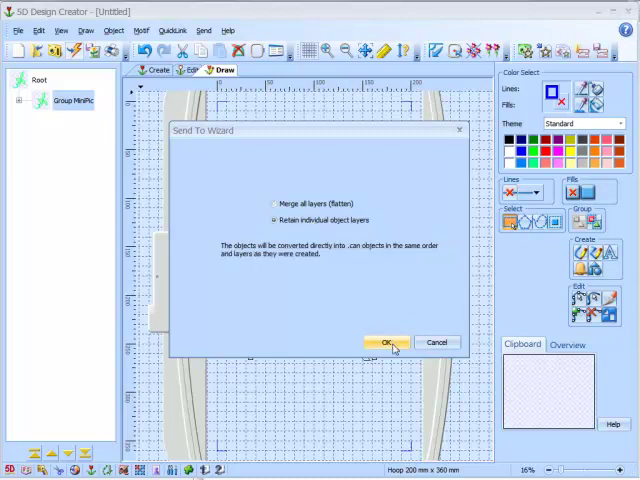
pyautogui.click(388, 342)
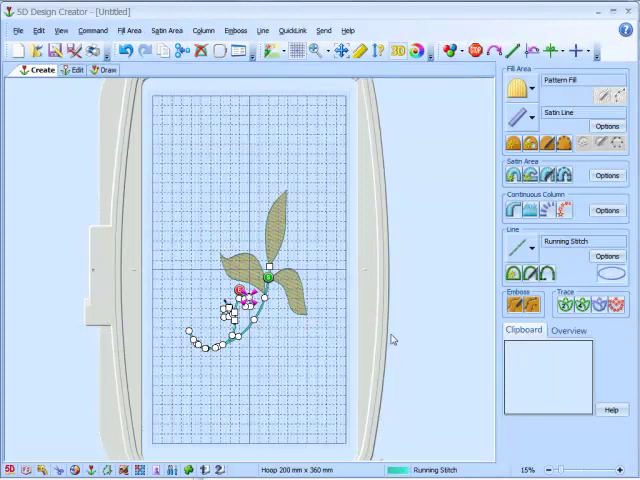
pyautogui.moveTo(336, 84)
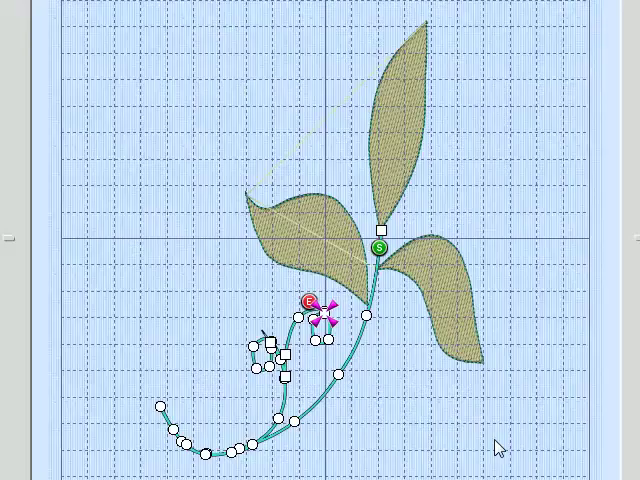
pyautogui.moveTo(488, 204)
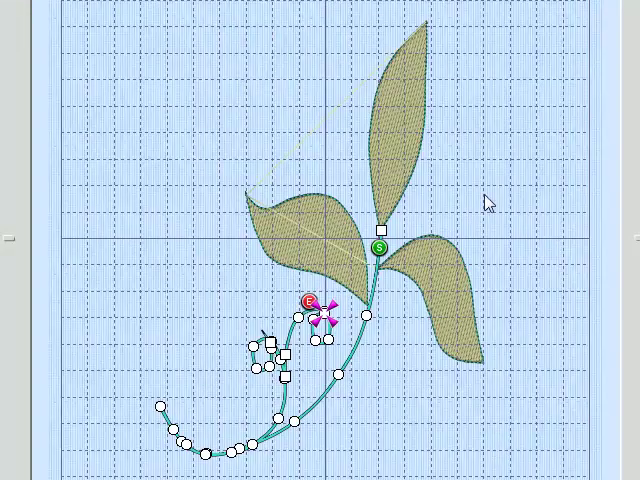
pyautogui.moveTo(398, 164)
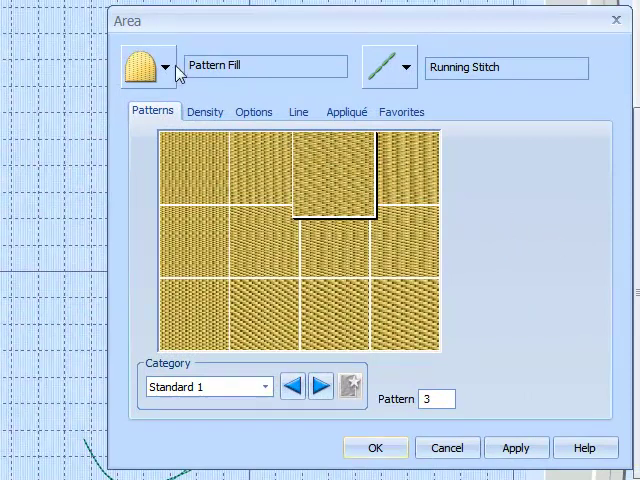
# Change the top leaf's fill type from pattern fill to MultiWave Fill.
pyautogui.click(164, 68)
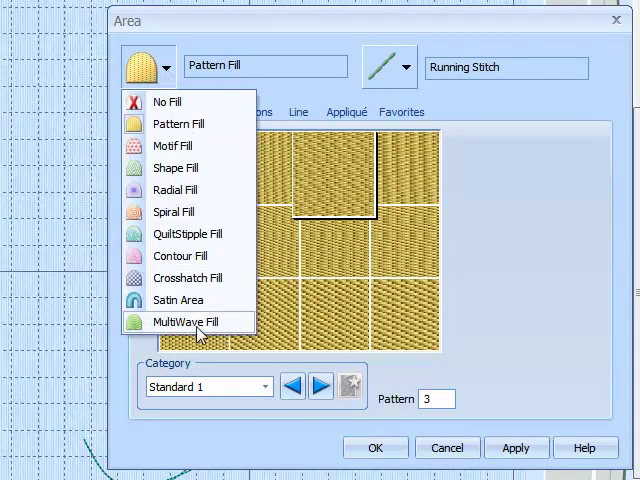
pyautogui.click(180, 322)
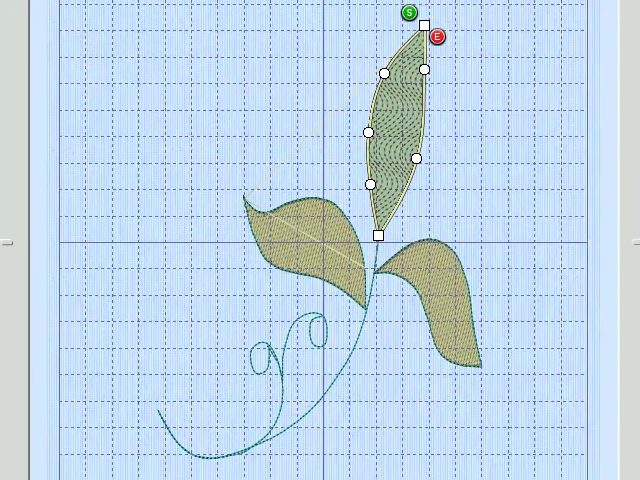
pyautogui.moveTo(484, 166)
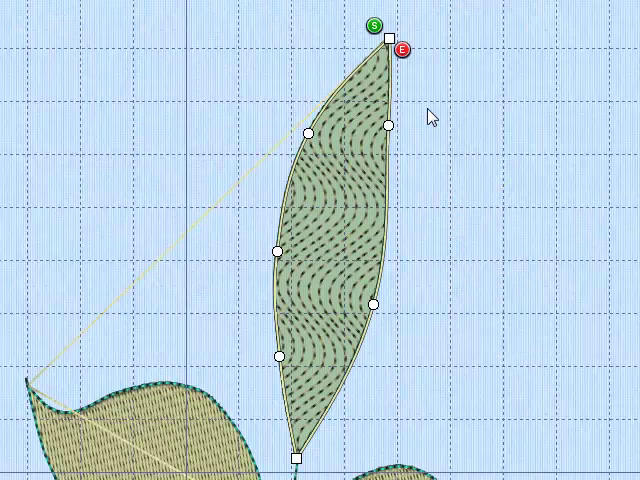
pyautogui.moveTo(448, 380)
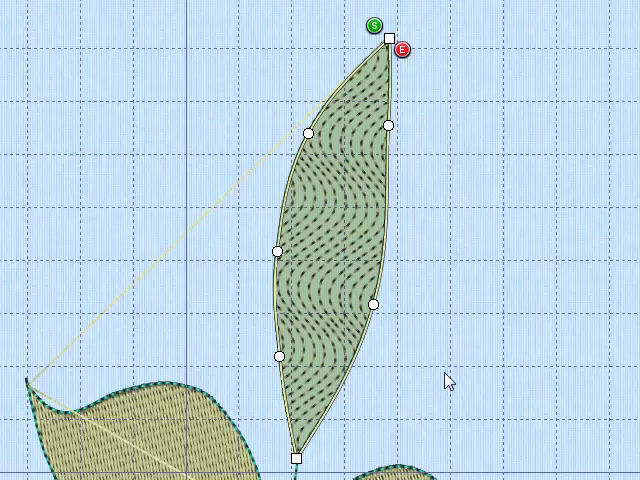
pyautogui.moveTo(508, 362)
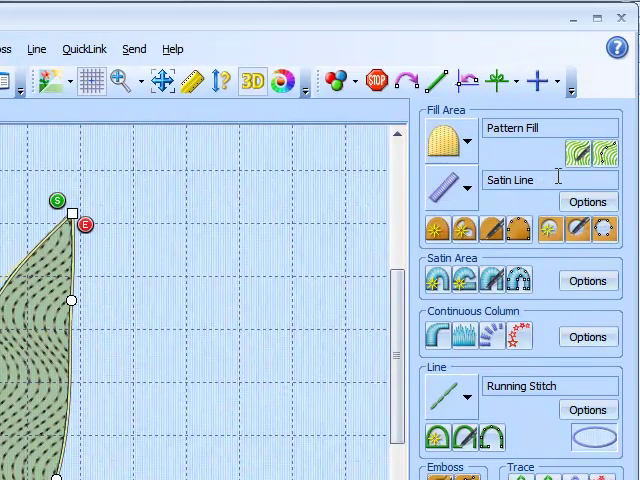
pyautogui.moveTo(528, 200)
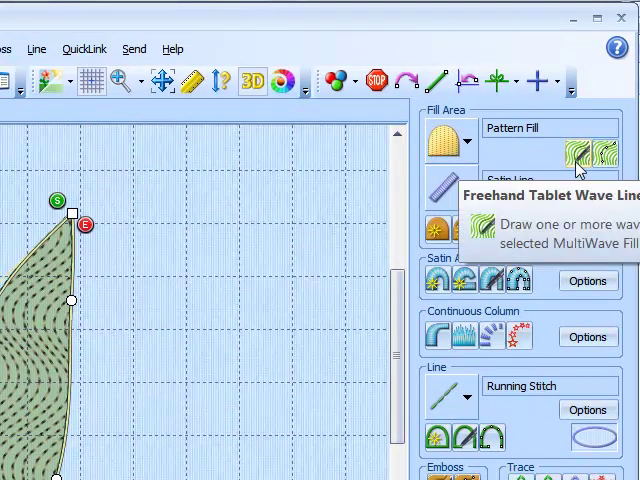
pyautogui.moveTo(610, 158)
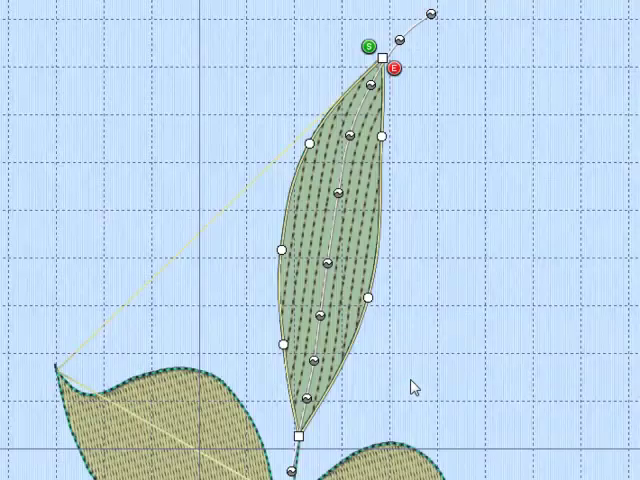
pyautogui.moveTo(448, 376)
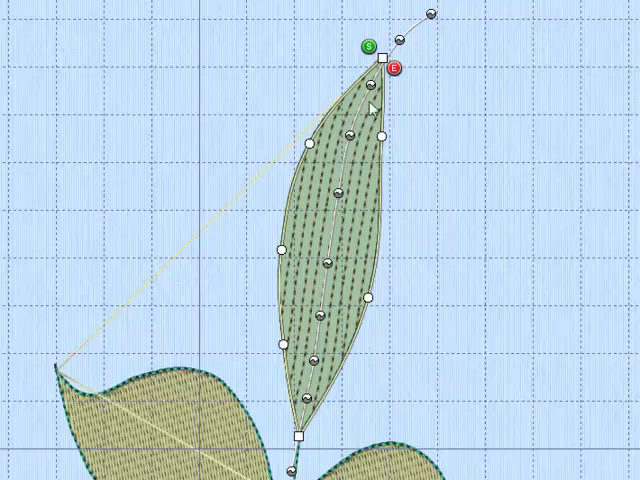
pyautogui.moveTo(400, 108)
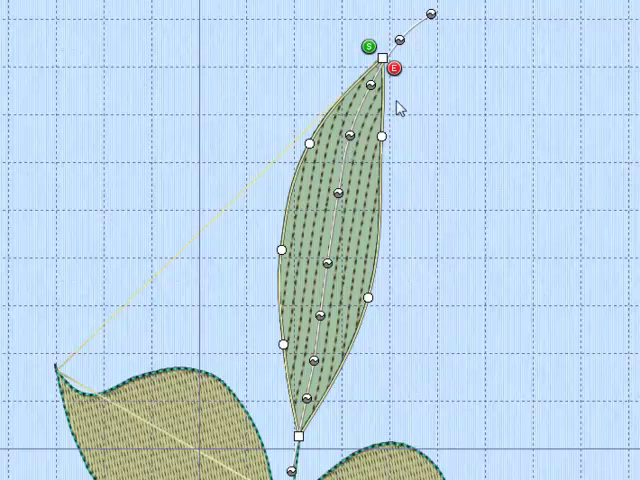
pyautogui.moveTo(344, 280)
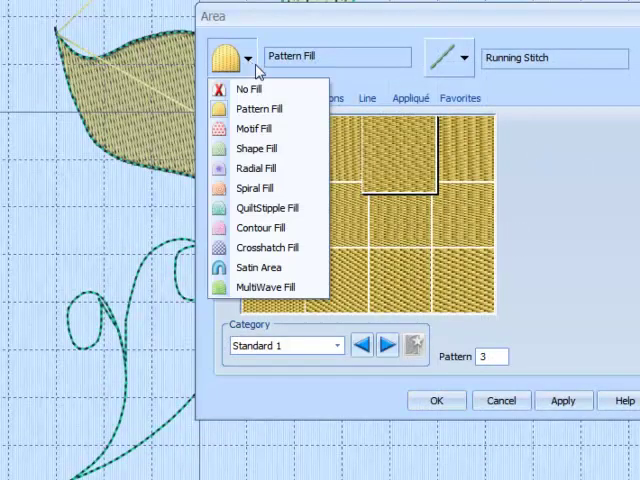
# Apply MultiWave Fill at density 20 to the right leaf.
pyautogui.click(276, 288)
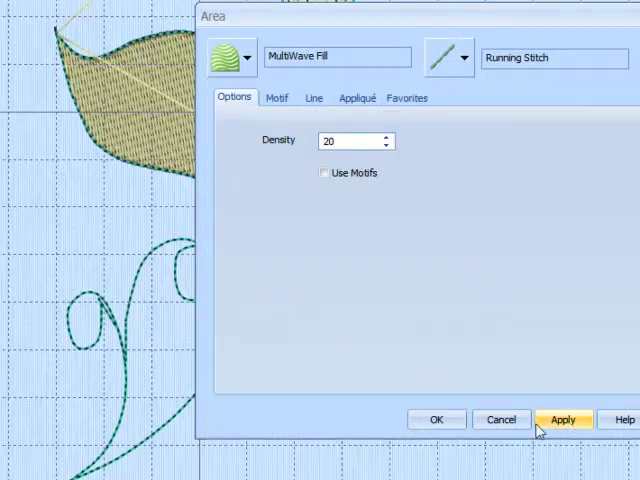
pyautogui.click(564, 420)
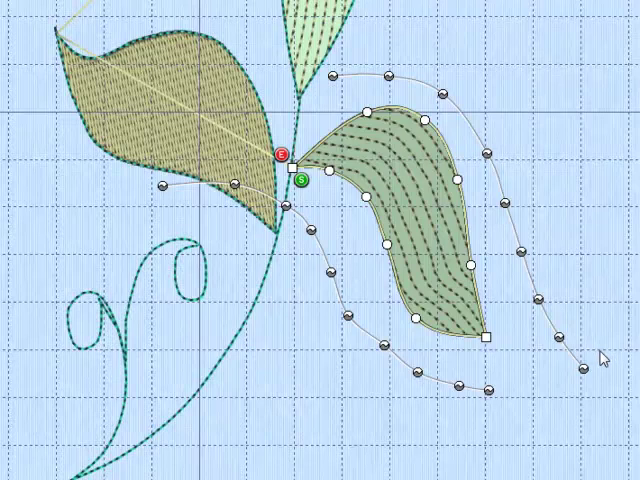
pyautogui.moveTo(538, 270)
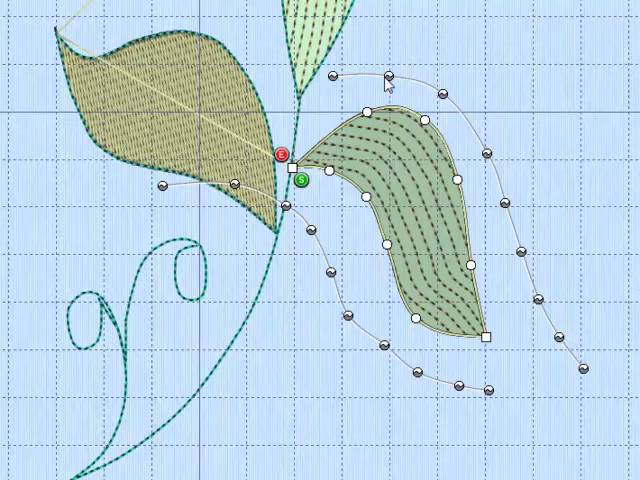
pyautogui.moveTo(448, 96)
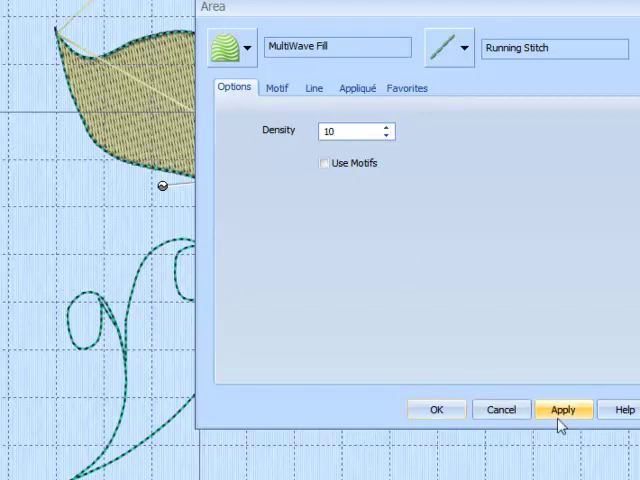
# Apply the reduced density of 10 to the right leaf's MultiWave Fill.
pyautogui.click(564, 408)
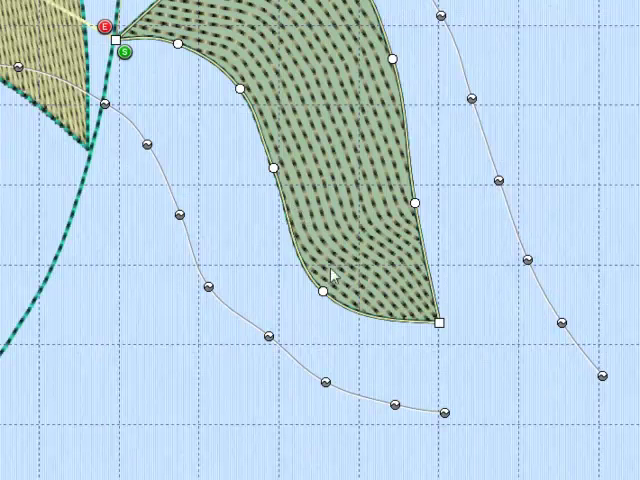
pyautogui.moveTo(288, 362)
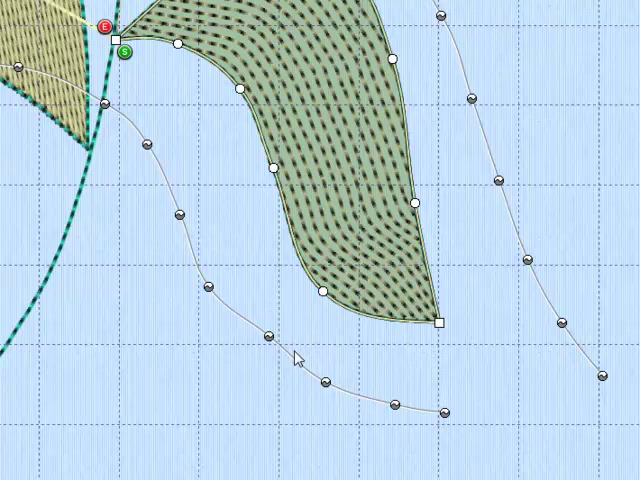
pyautogui.moveTo(508, 204)
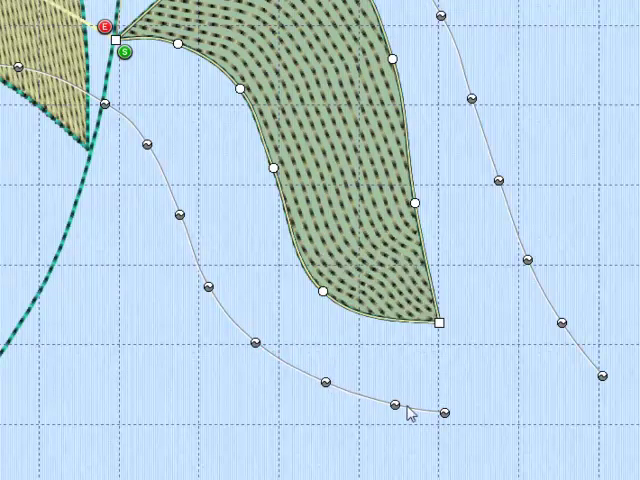
pyautogui.moveTo(500, 184)
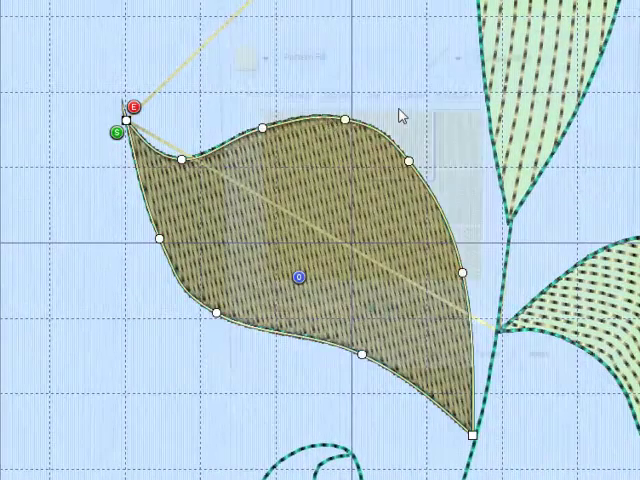
# Apply MultiWave Fill at density 20 to the upper-left leaf.
pyautogui.click(262, 52)
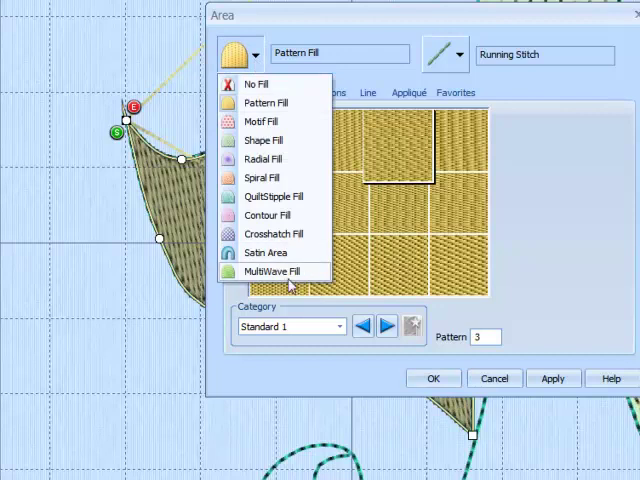
pyautogui.click(272, 272)
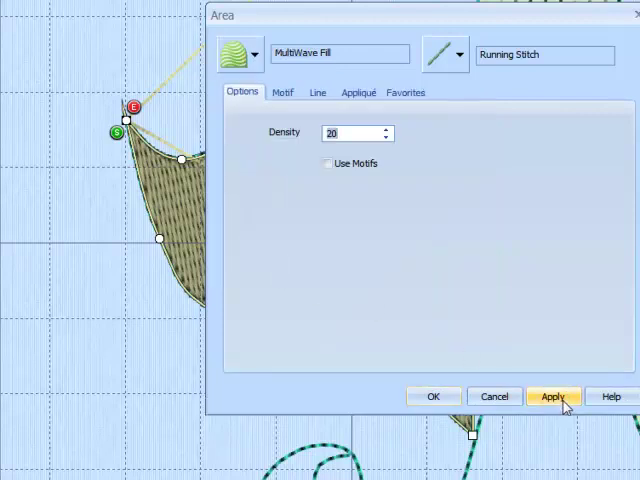
pyautogui.click(552, 396)
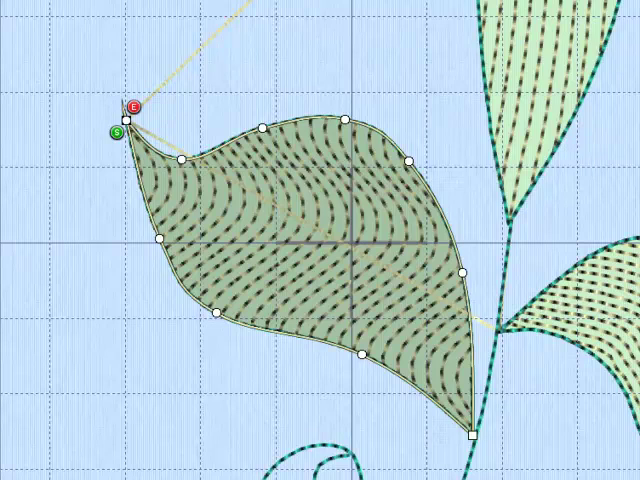
pyautogui.moveTo(448, 162)
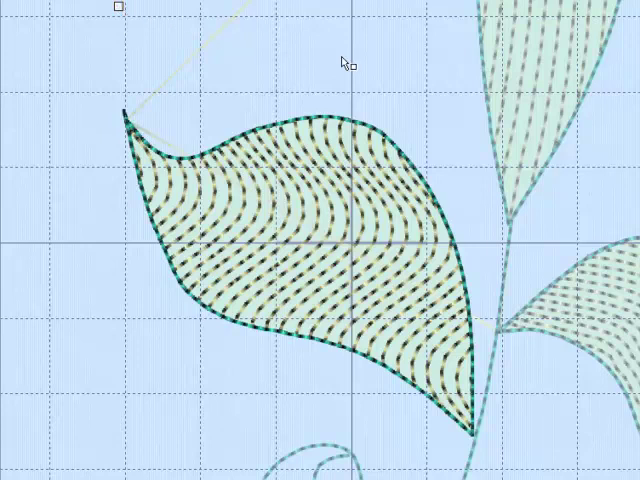
pyautogui.moveTo(610, 164)
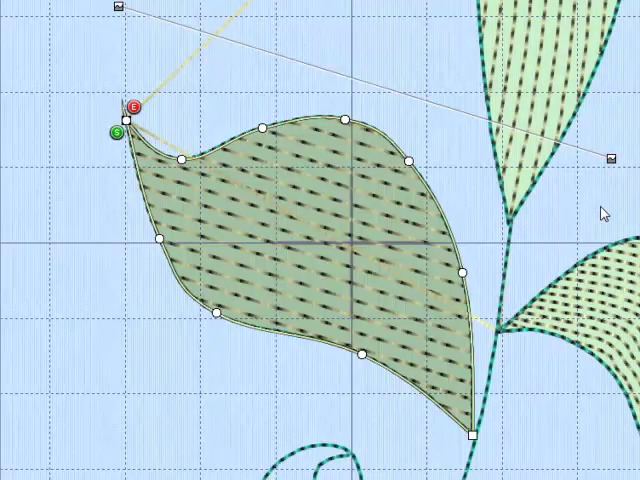
pyautogui.moveTo(214, 48)
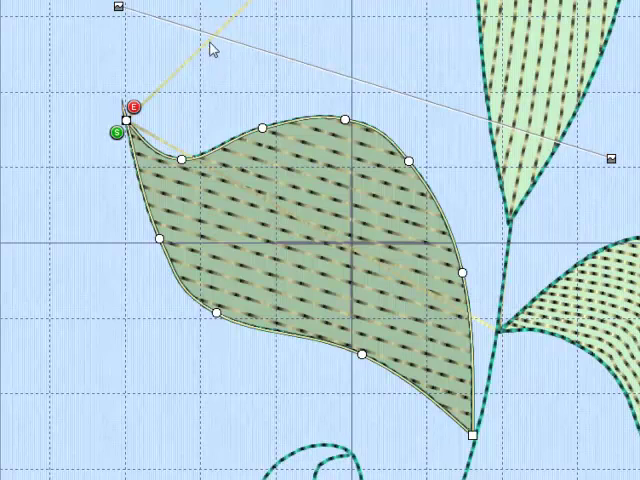
pyautogui.moveTo(336, 228)
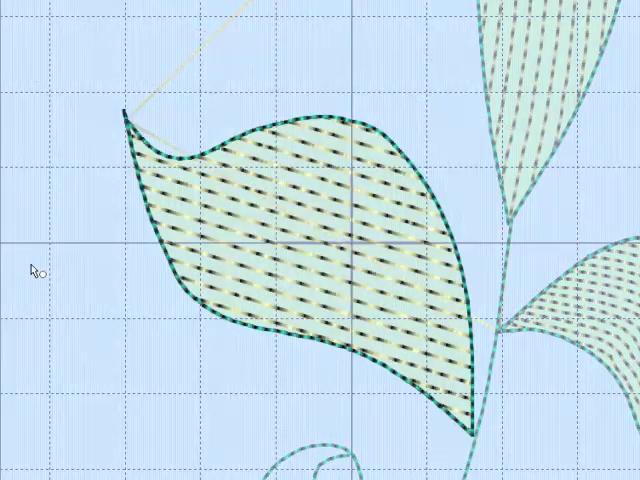
pyautogui.moveTo(28, 190)
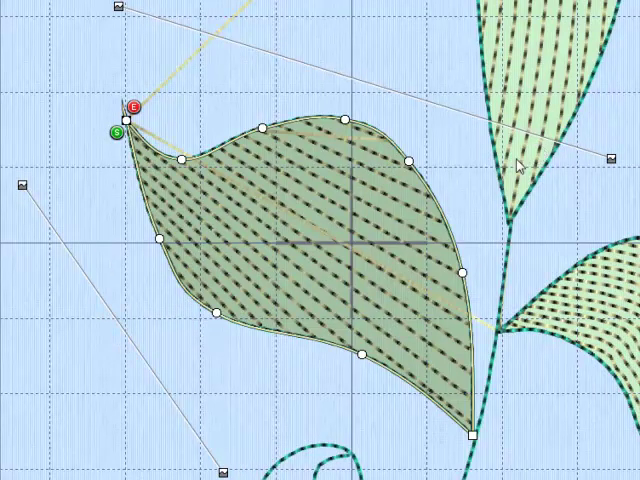
pyautogui.moveTo(190, 280)
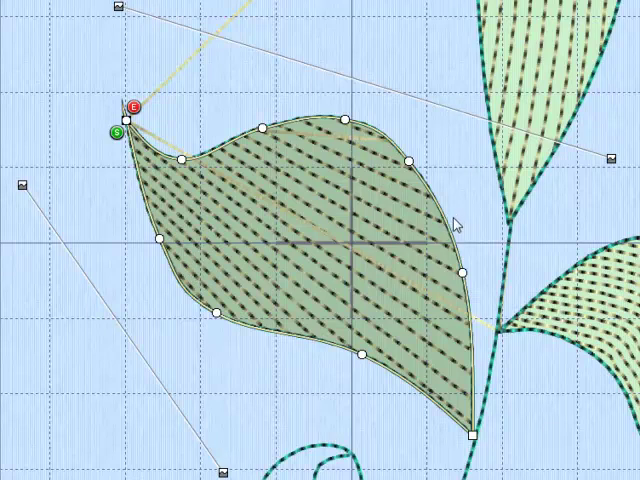
pyautogui.moveTo(468, 252)
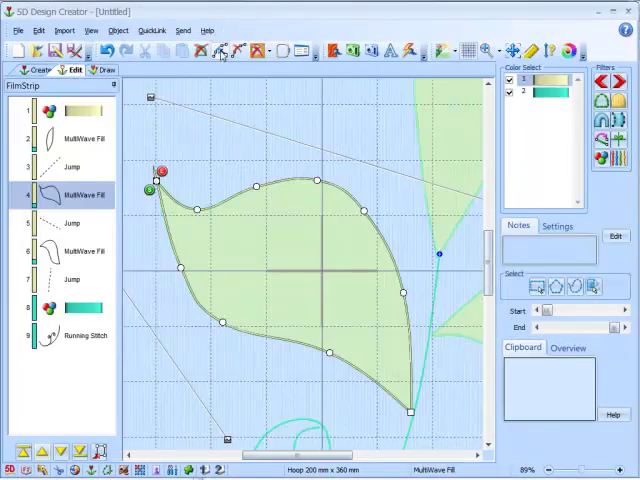
pyautogui.moveTo(224, 50)
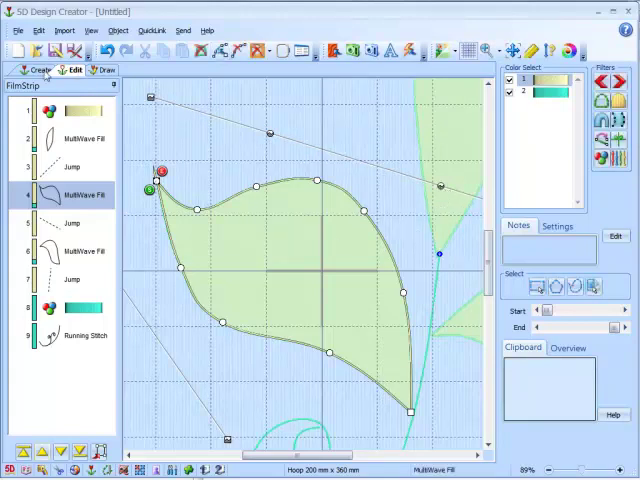
# Return to the Create workspace showing the upper-left leaf's wave fill.
pyautogui.click(38, 70)
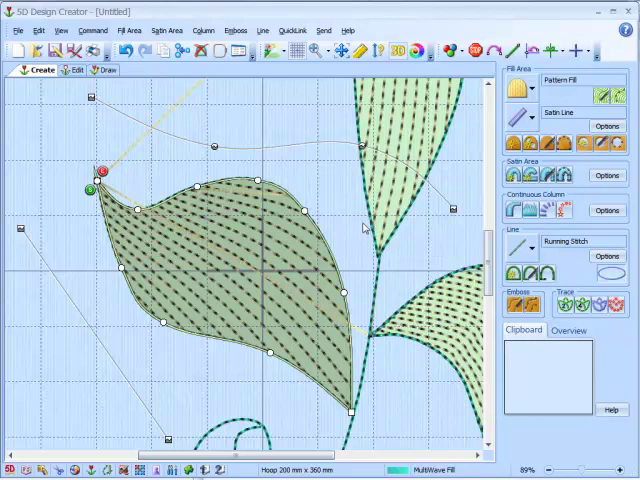
pyautogui.moveTo(364, 228)
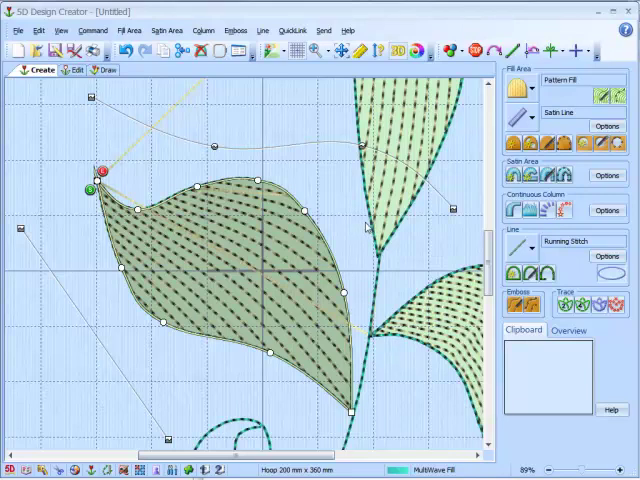
pyautogui.moveTo(120, 148)
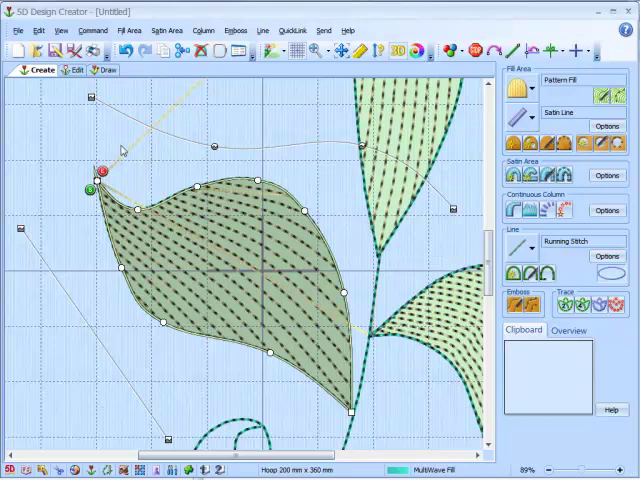
pyautogui.moveTo(352, 268)
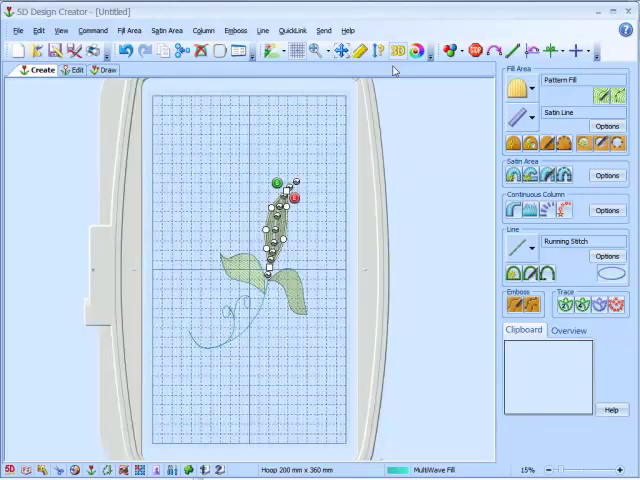
pyautogui.moveTo(420, 52)
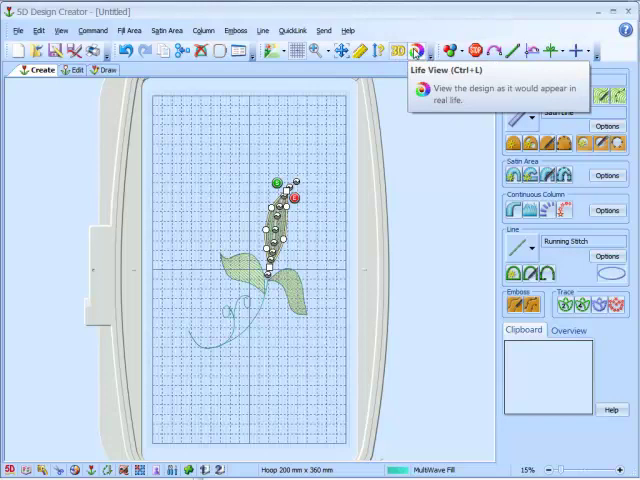
pyautogui.click(420, 52)
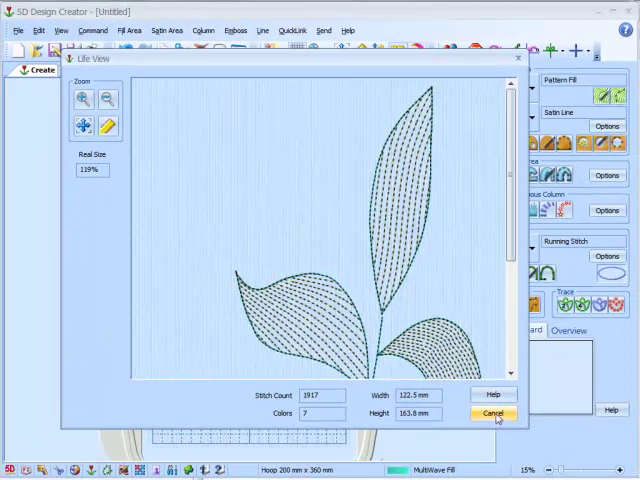
pyautogui.click(490, 414)
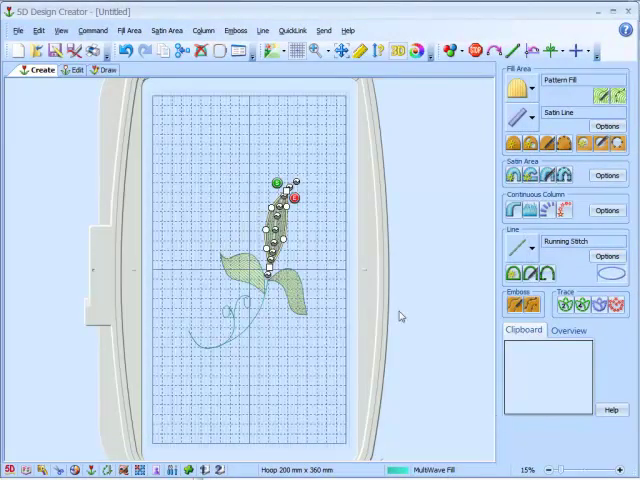
pyautogui.moveTo(236, 144)
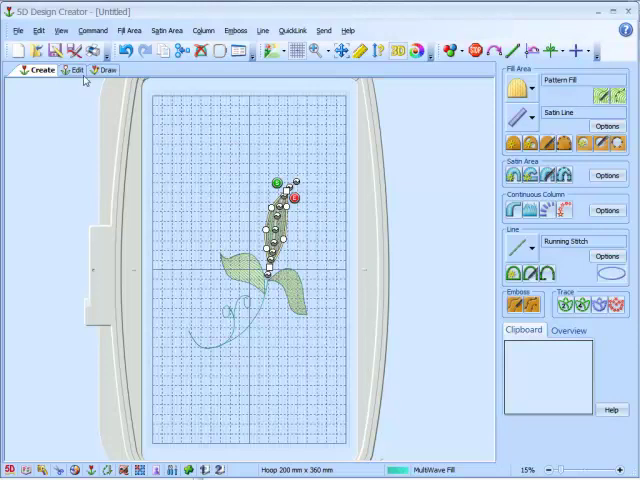
# Switch to the Edit workspace listing the design's MultiWave Fill objects.
pyautogui.click(76, 70)
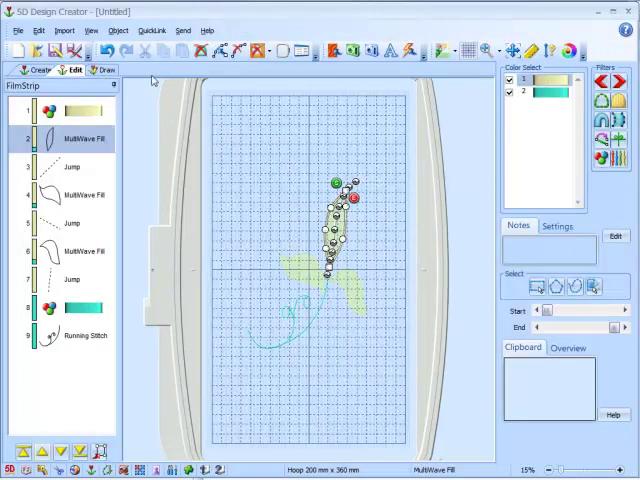
pyautogui.moveTo(444, 116)
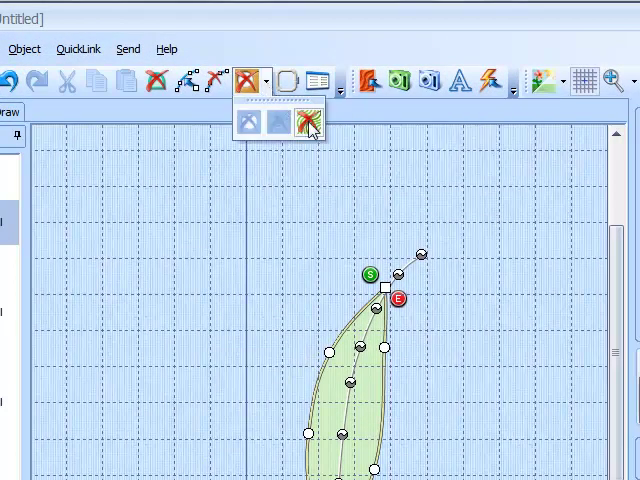
pyautogui.moveTo(304, 120)
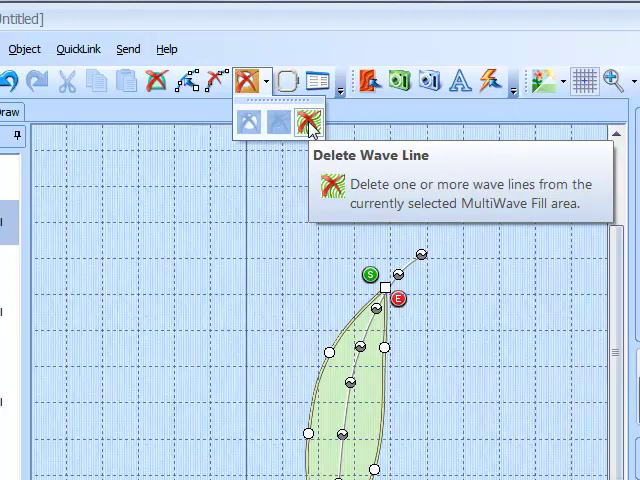